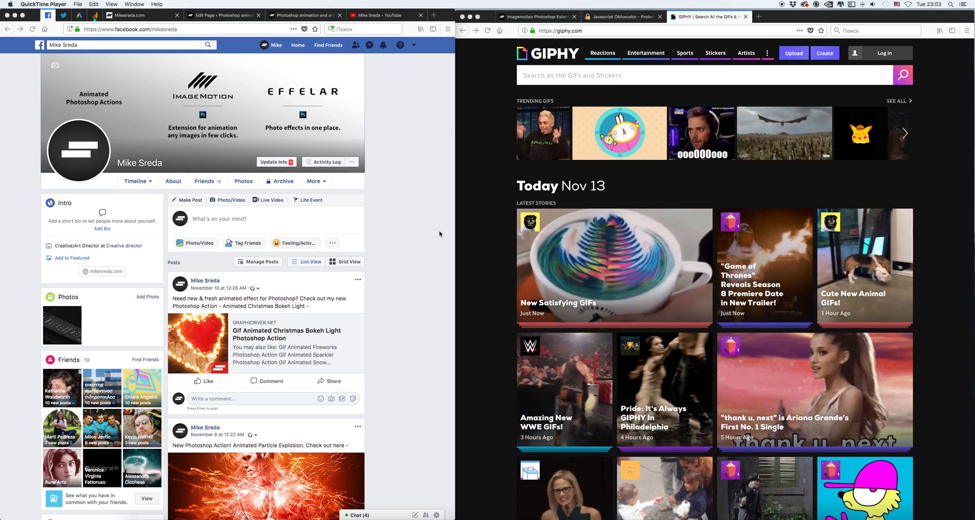
# - Go to GIPHY's upload page and load Test_1.gif from the computer
pyautogui.click(703, 74)
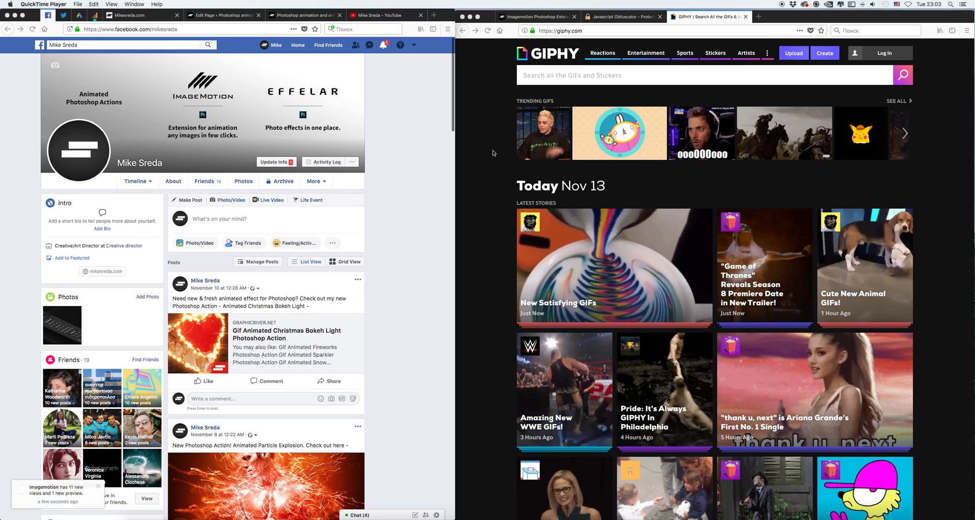
pyautogui.click(706, 74)
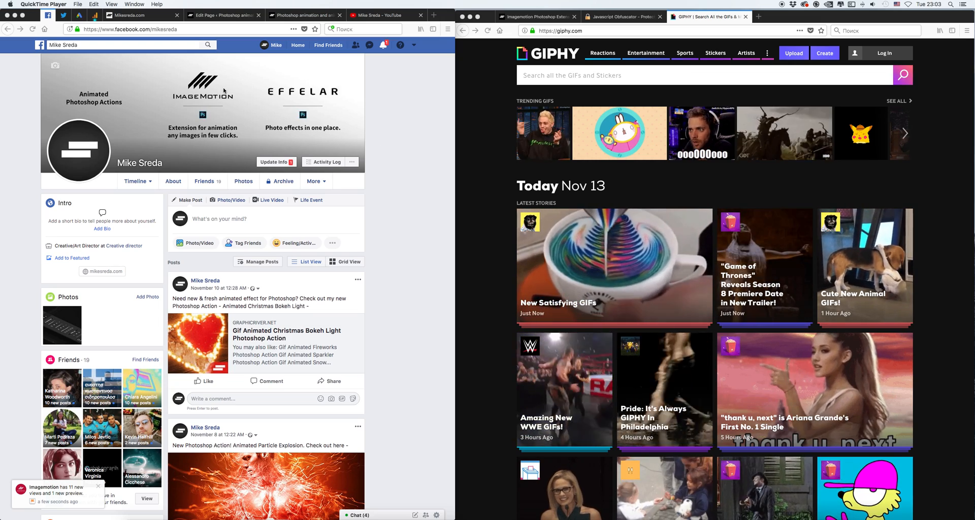
pyautogui.click(703, 75)
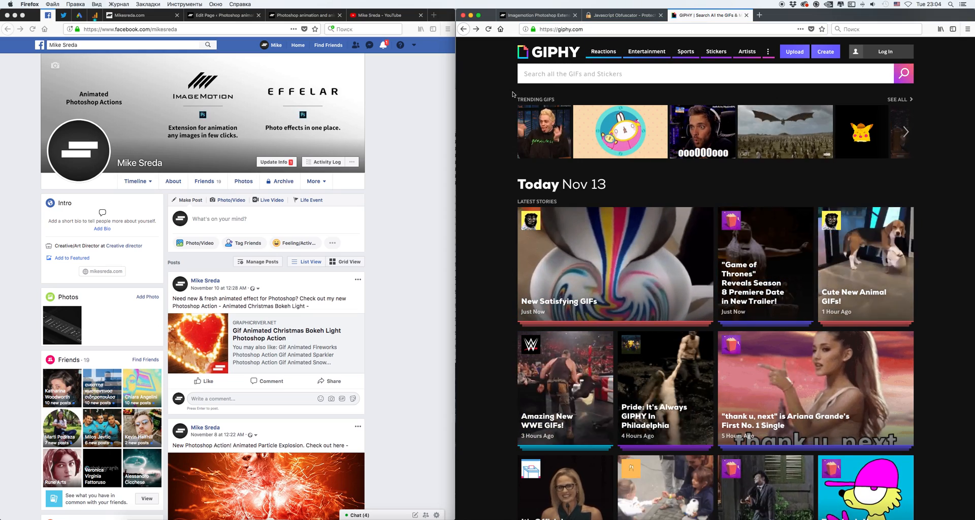
pyautogui.click(703, 73)
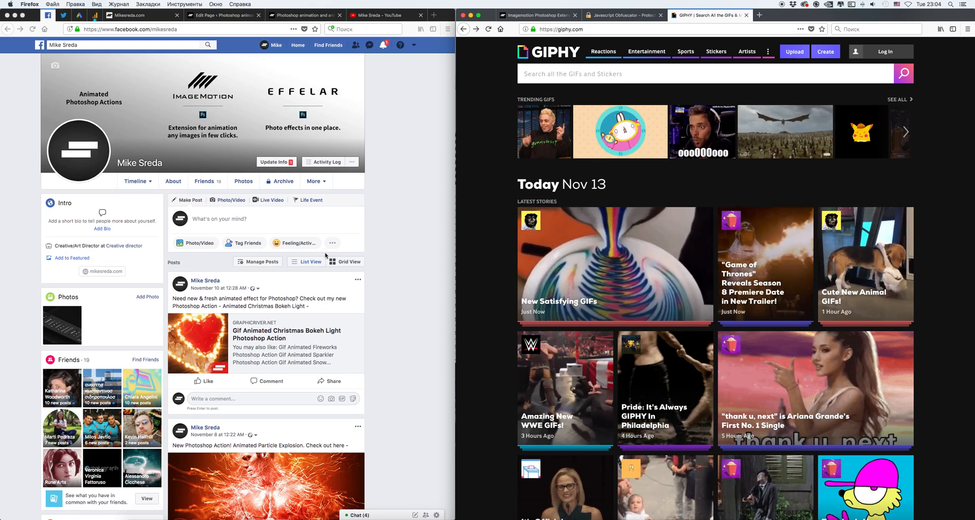
pyautogui.click(702, 74)
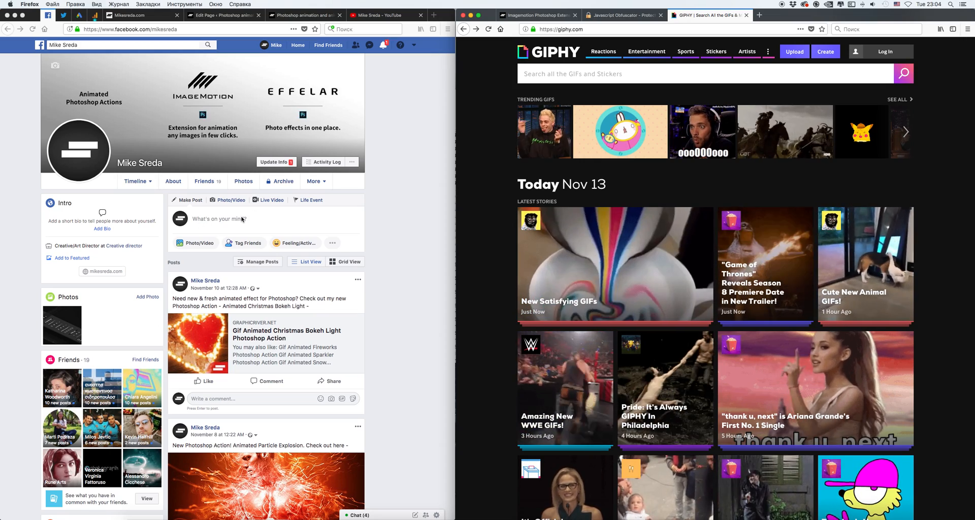
pyautogui.click(702, 73)
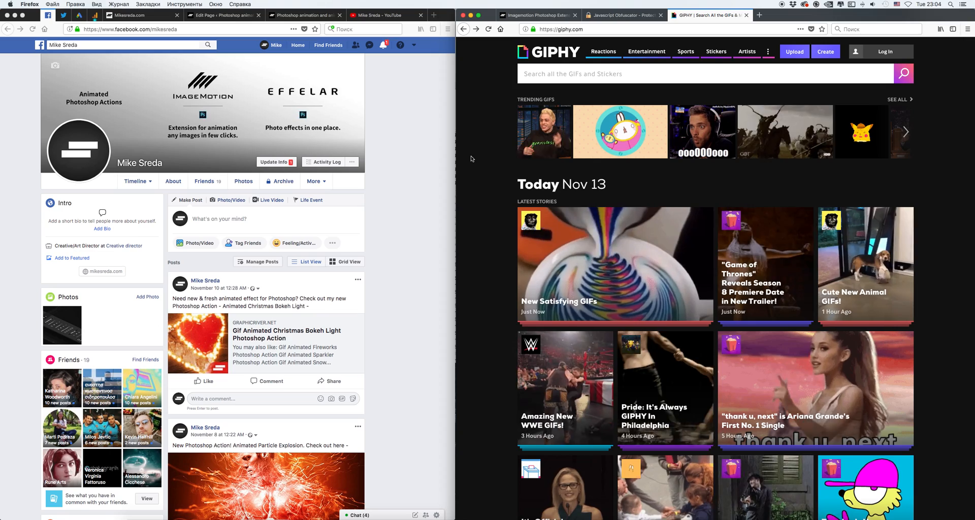
pyautogui.click(706, 74)
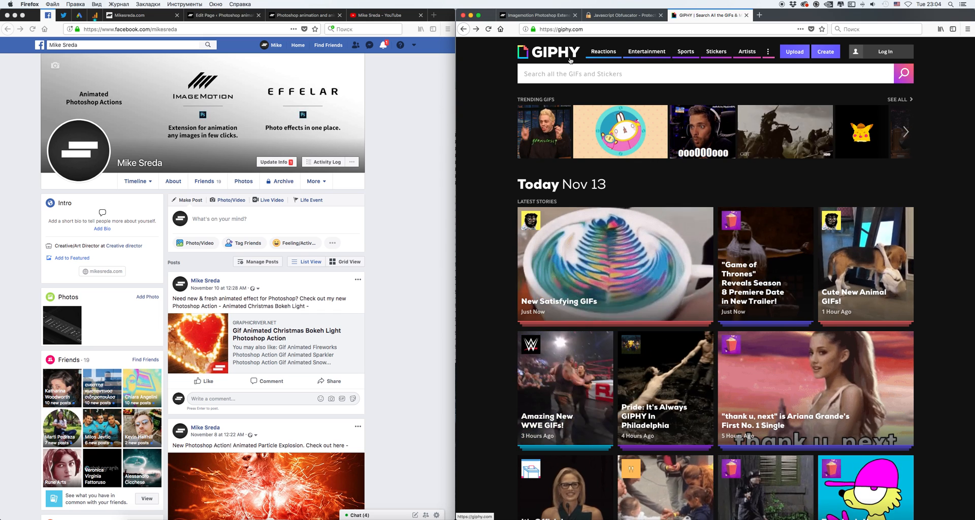
pyautogui.click(794, 51)
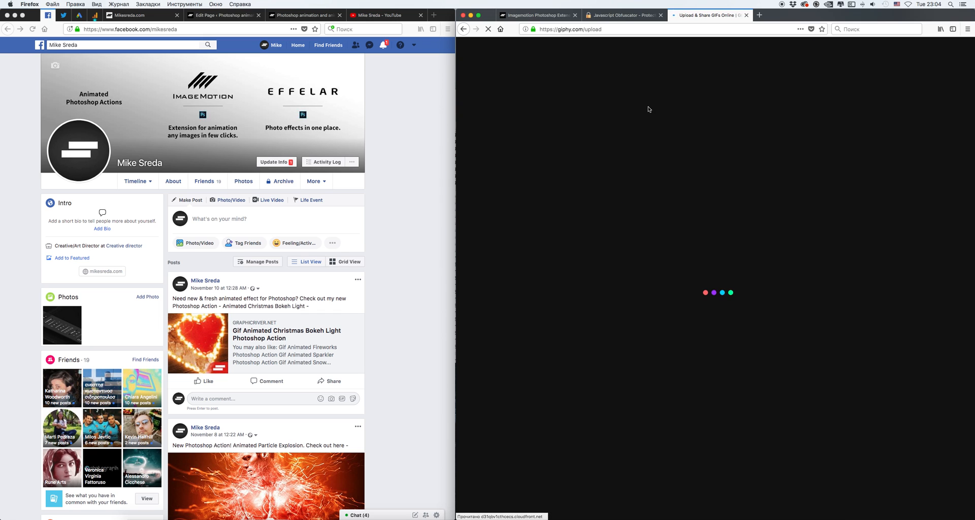
pyautogui.click(634, 173)
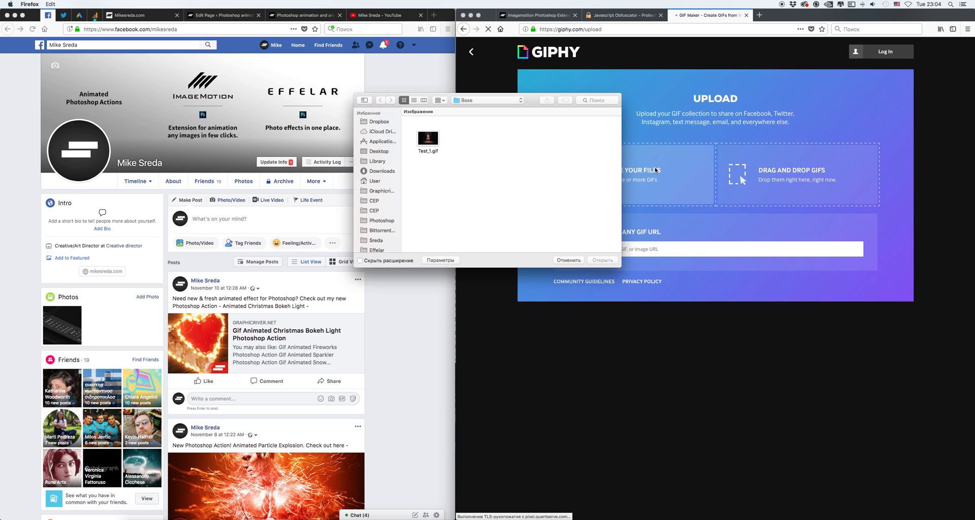
pyautogui.click(427, 138)
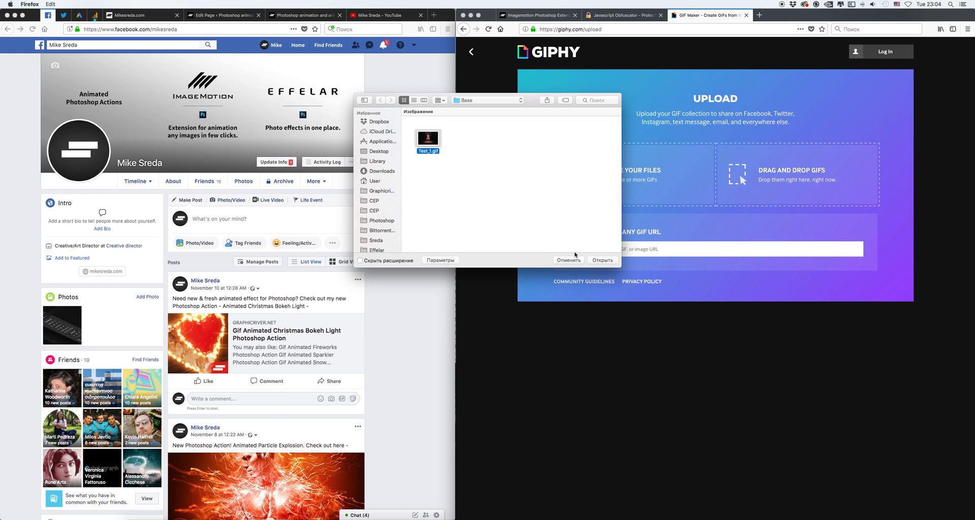
pyautogui.click(601, 259)
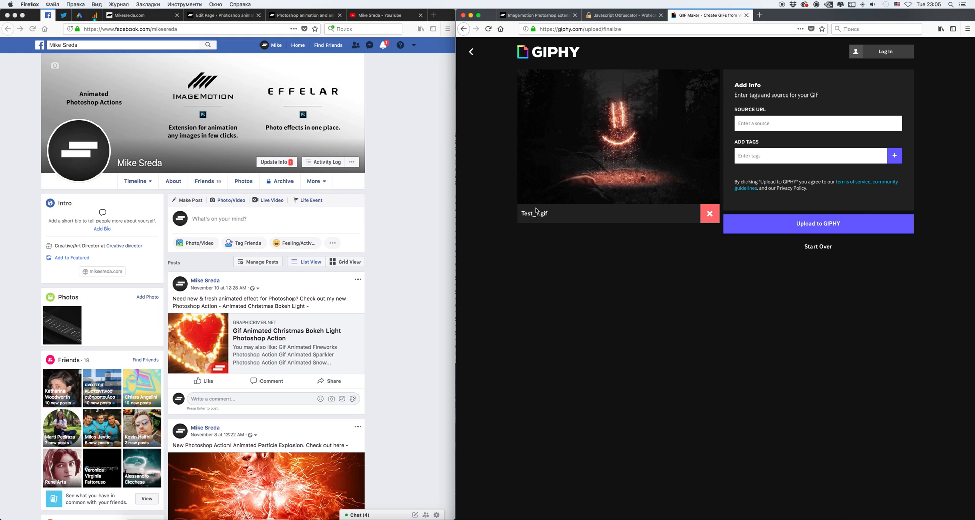
# - Upload Test_1.gif to GIPHY and wait for its GIF page to load
pyautogui.click(818, 224)
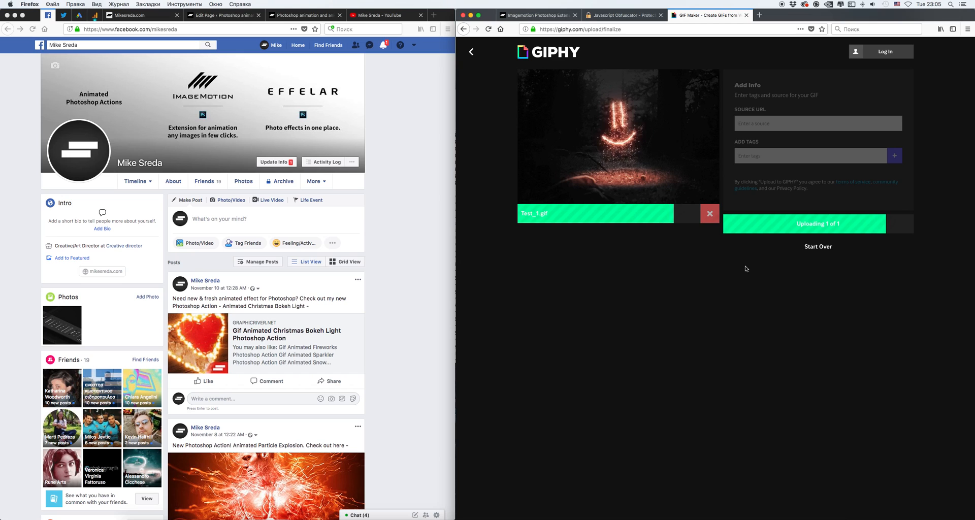
pyautogui.click(803, 223)
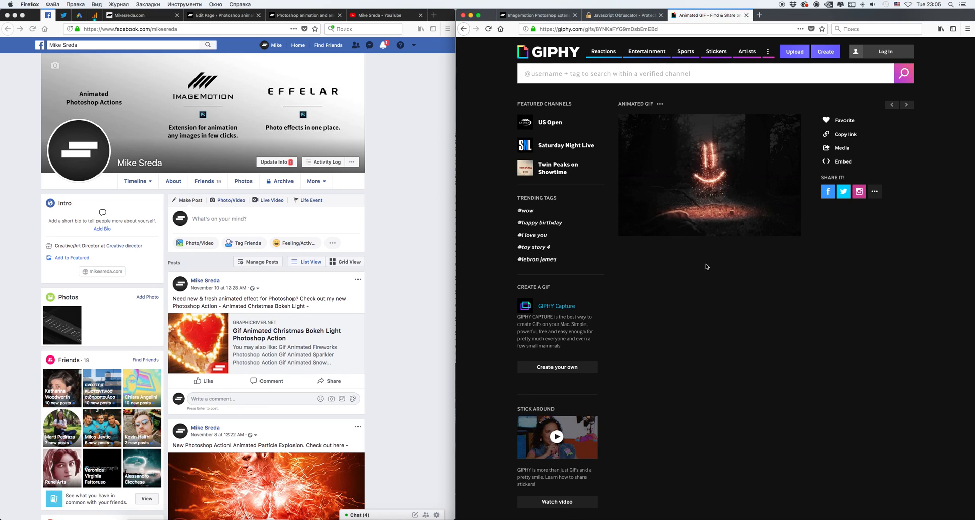
pyautogui.moveTo(666, 175)
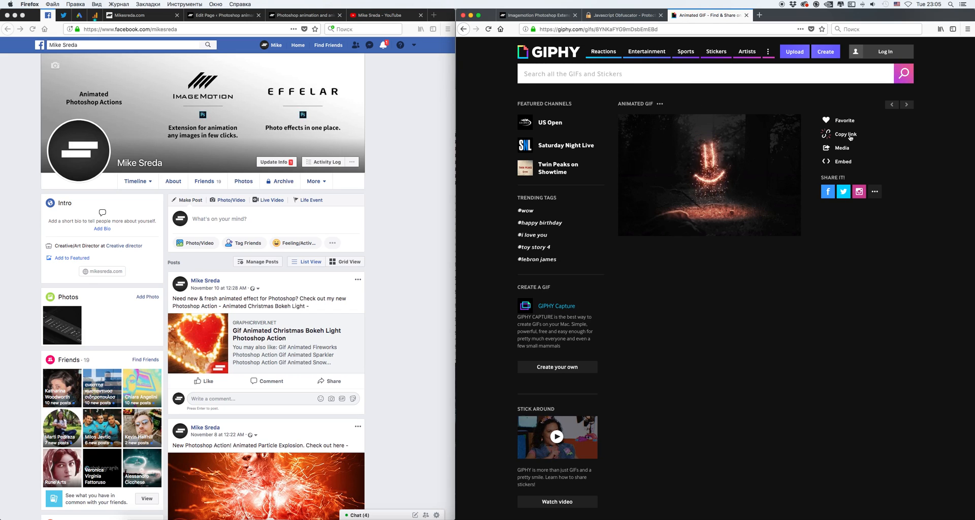
# - Show the GIF's share links and copy its direct GIF Link URL
pyautogui.click(844, 133)
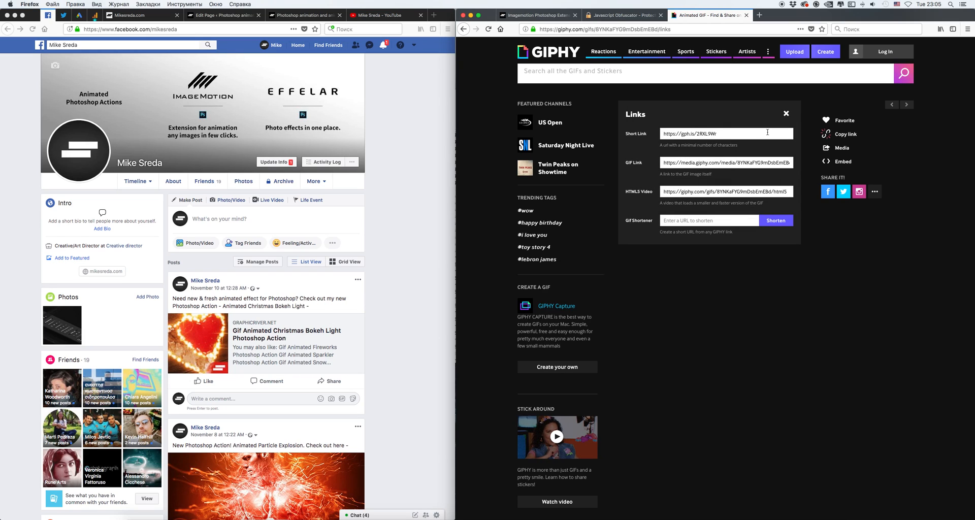
pyautogui.click(709, 73)
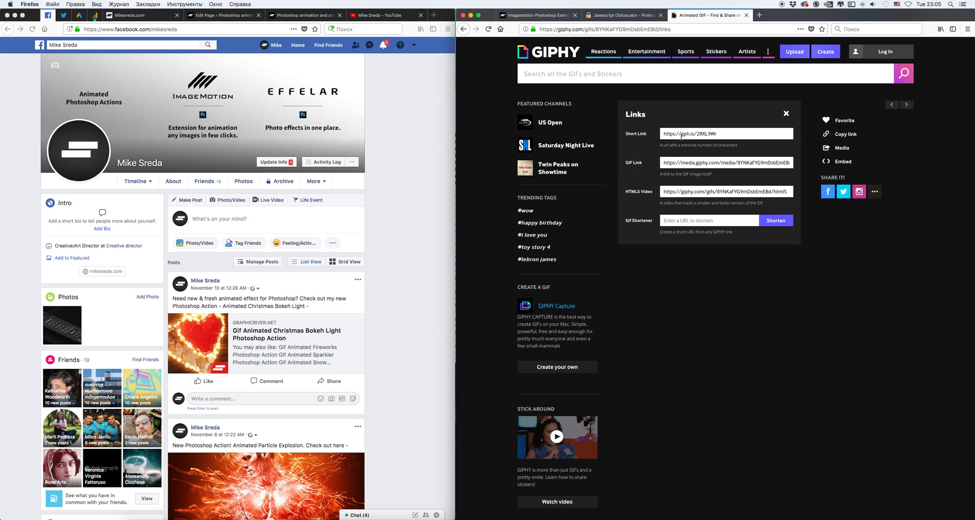
pyautogui.tripleClick(725, 162)
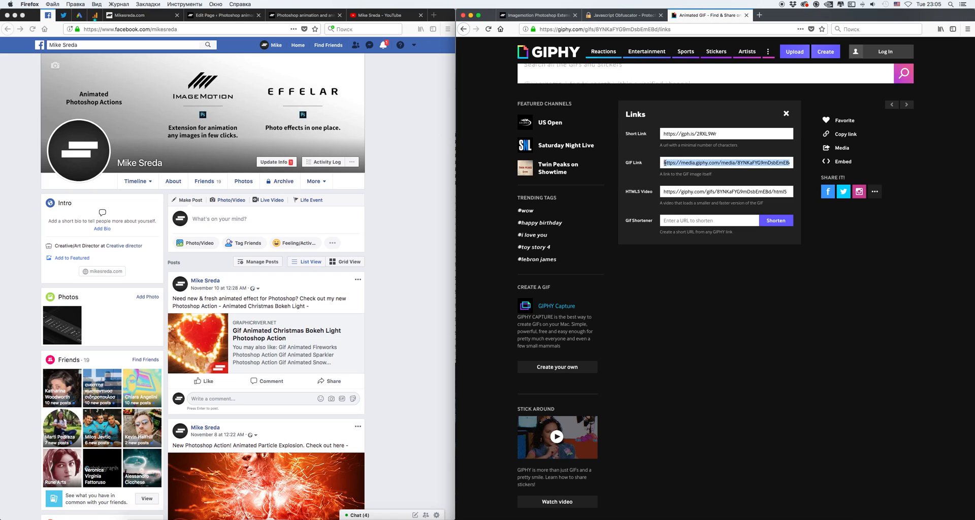
pyautogui.click(684, 73)
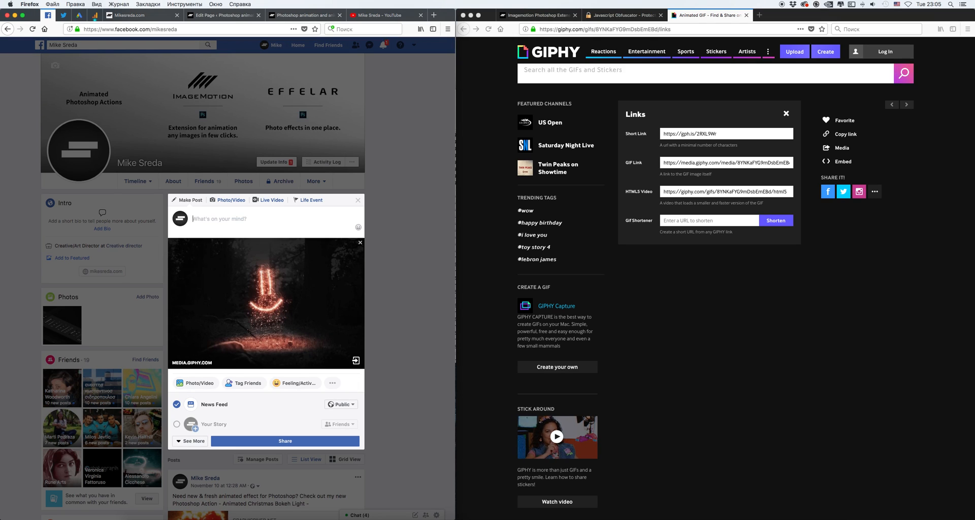
# - Share a Facebook post of the sparkle GIF captioned 'This is test animated gif format.'
pyautogui.write('This')
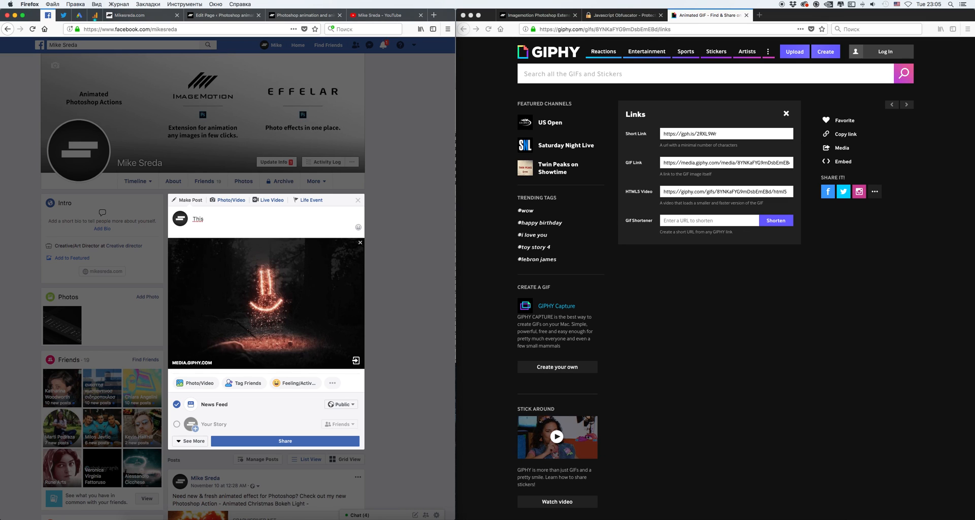
pyautogui.write('is')
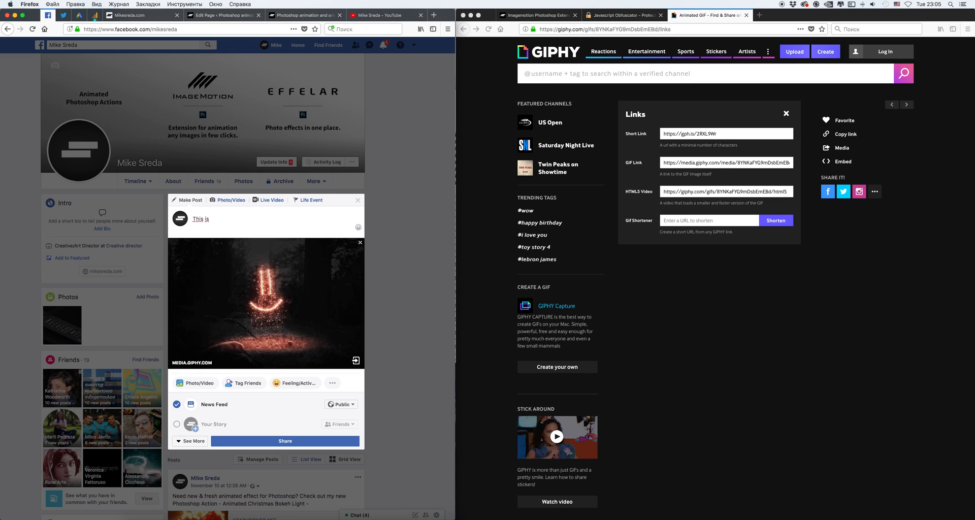
pyautogui.write('test animated gi')
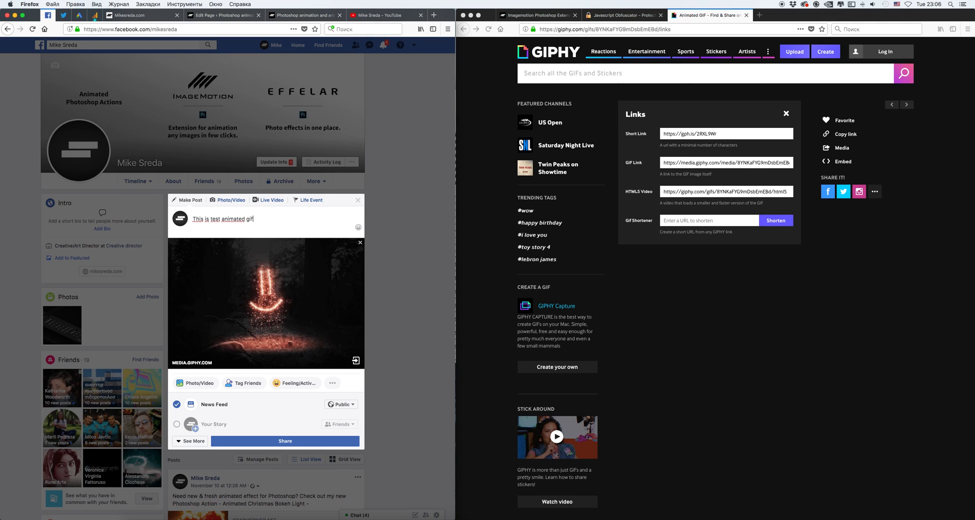
pyautogui.write('format.')
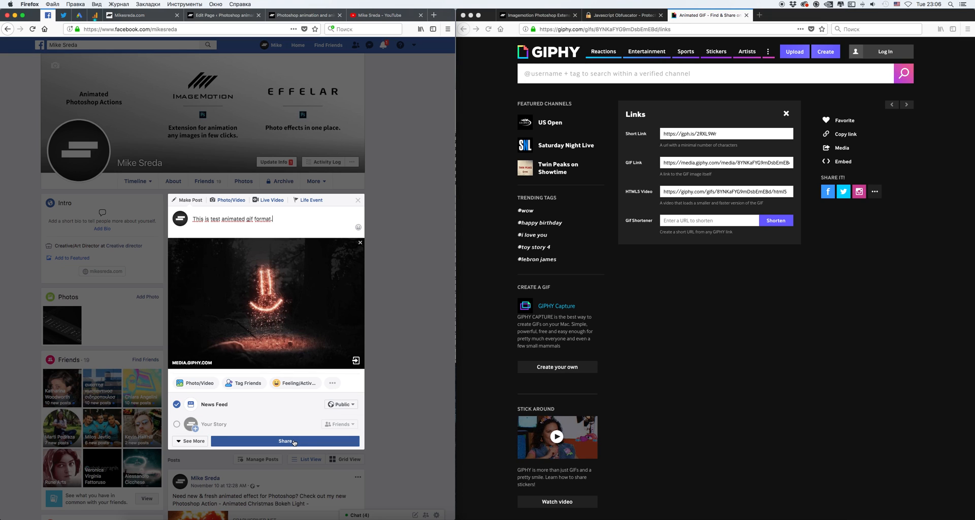
pyautogui.click(285, 441)
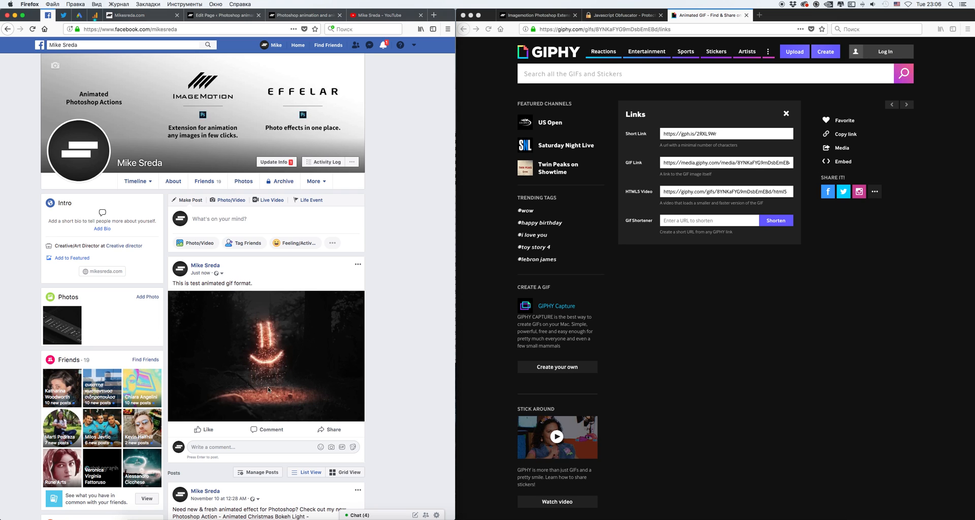
pyautogui.click(709, 73)
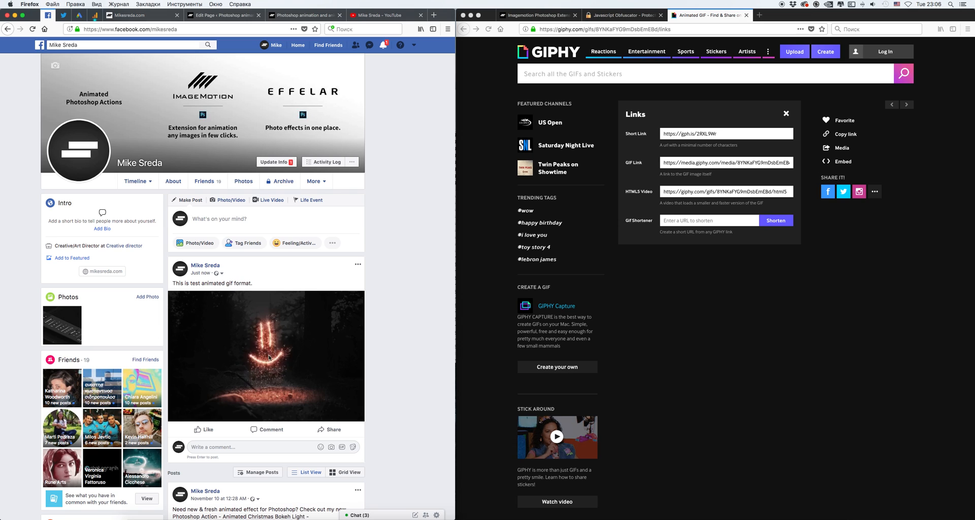
pyautogui.click(703, 73)
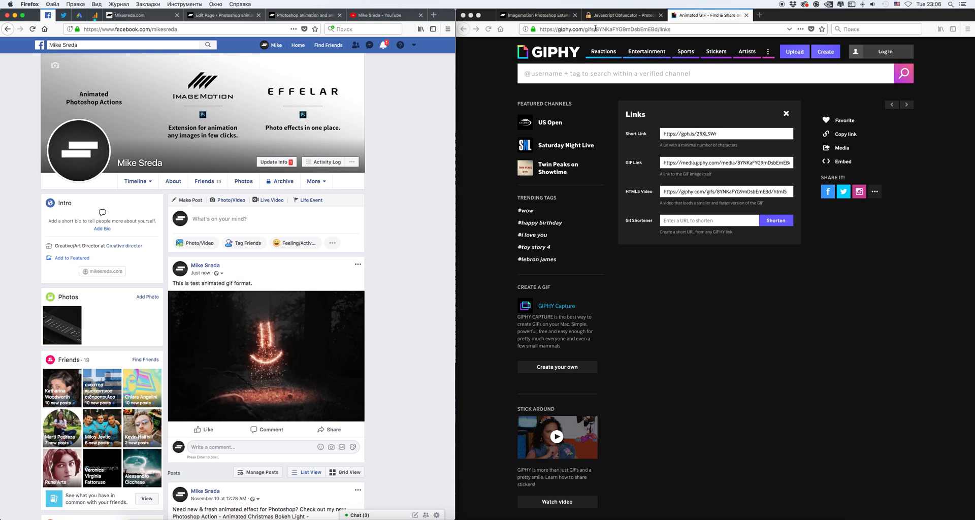
pyautogui.click(708, 74)
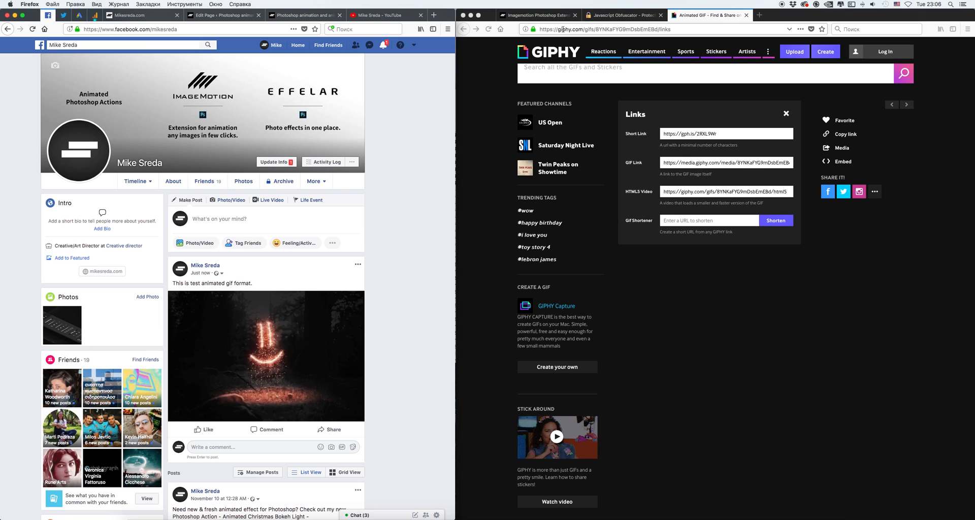
pyautogui.click(703, 73)
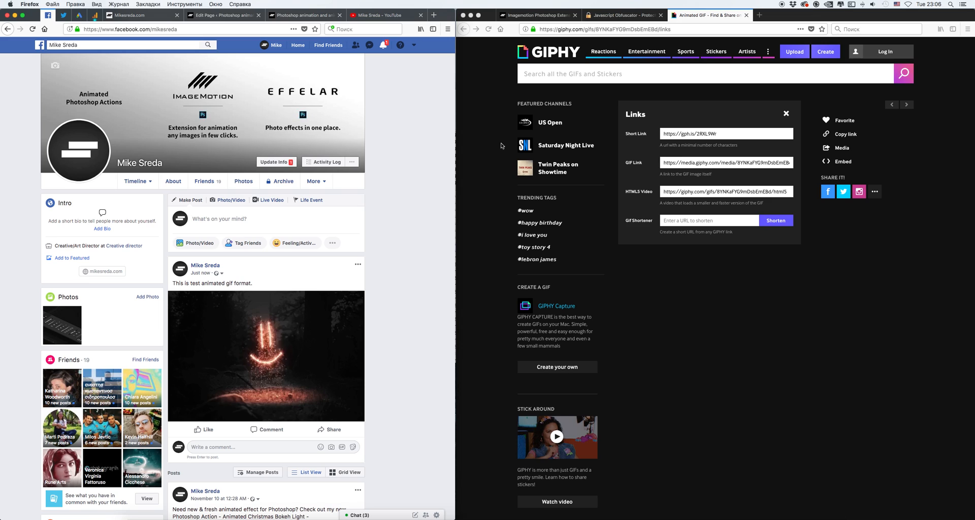
pyautogui.click(702, 73)
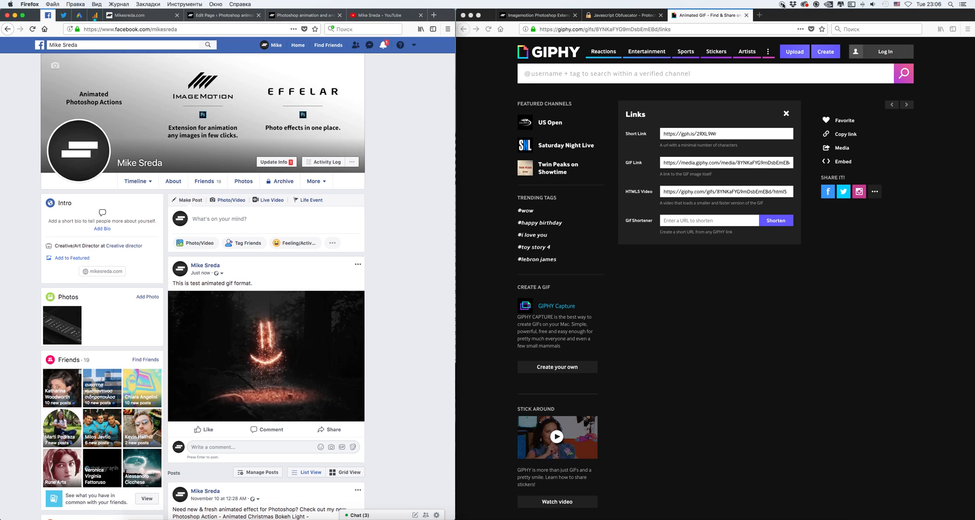